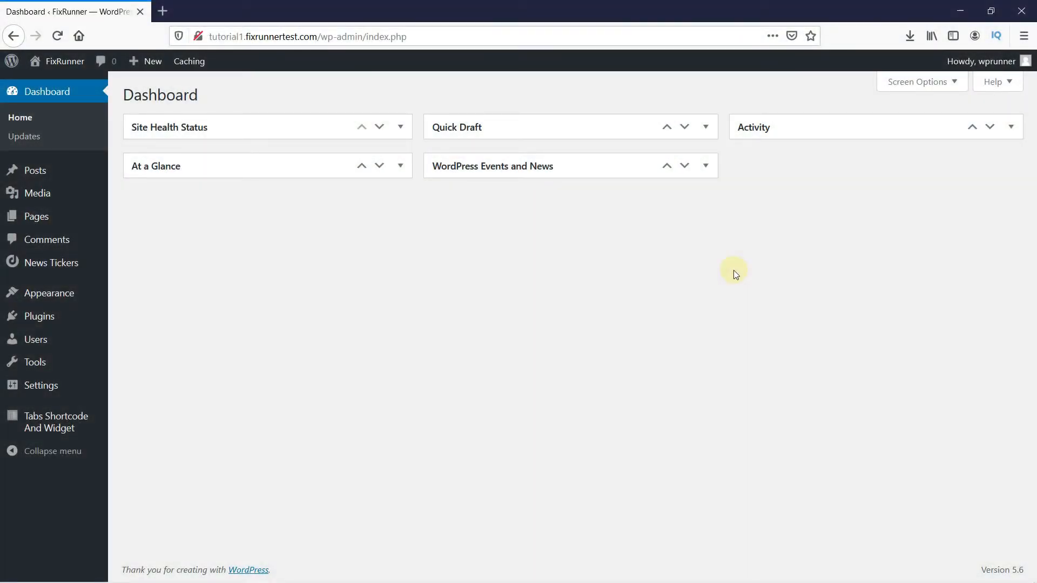
mouse_move(83, 314)
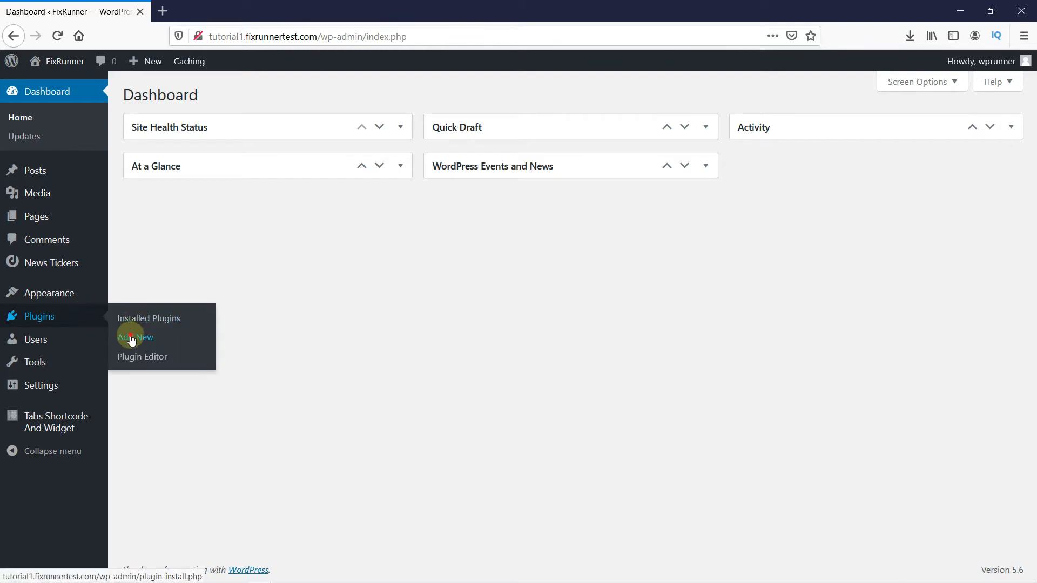
Search the Add Plugins page for 'easy custom sidebar'.
left_click(135, 336)
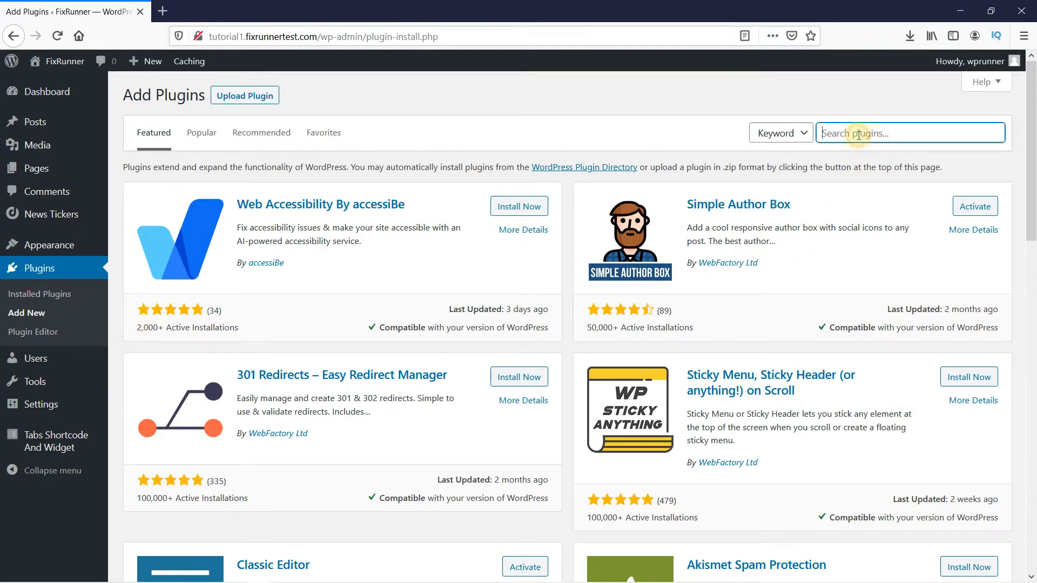
type("easy cu")
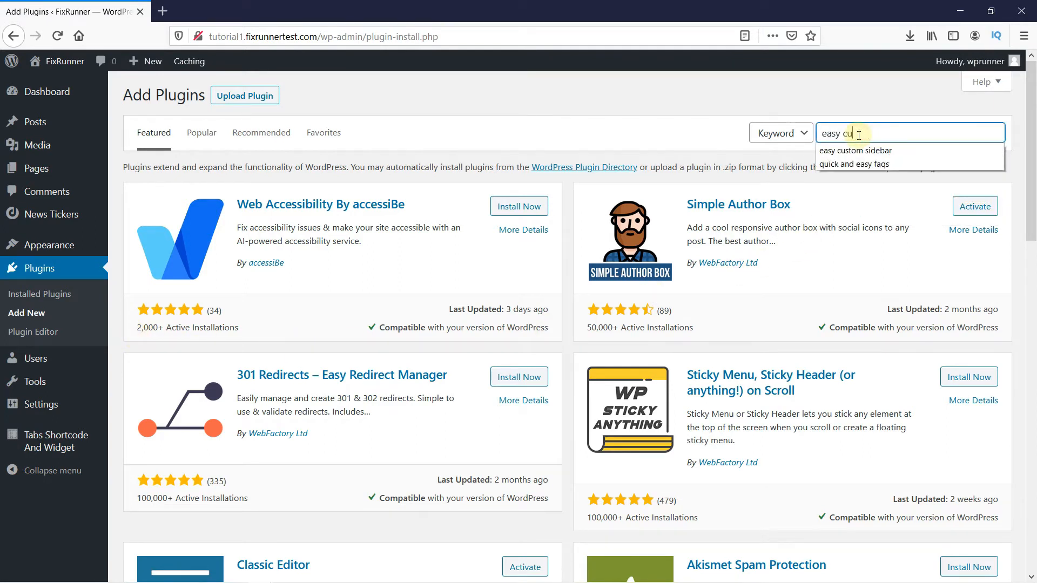
left_click(855, 150)
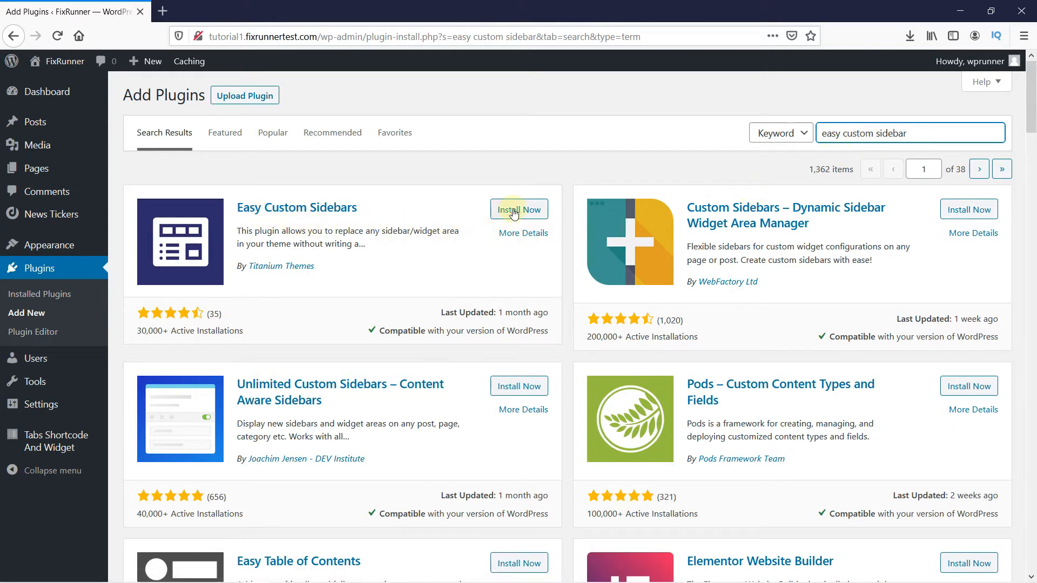
Install and activate the Easy Custom Sidebars plugin.
left_click(518, 209)
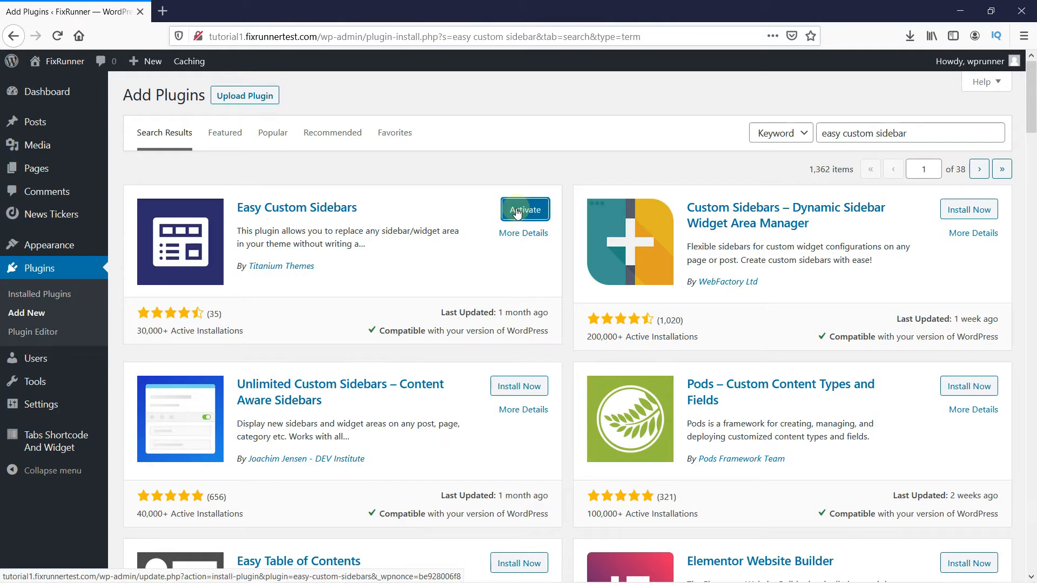
left_click(525, 210)
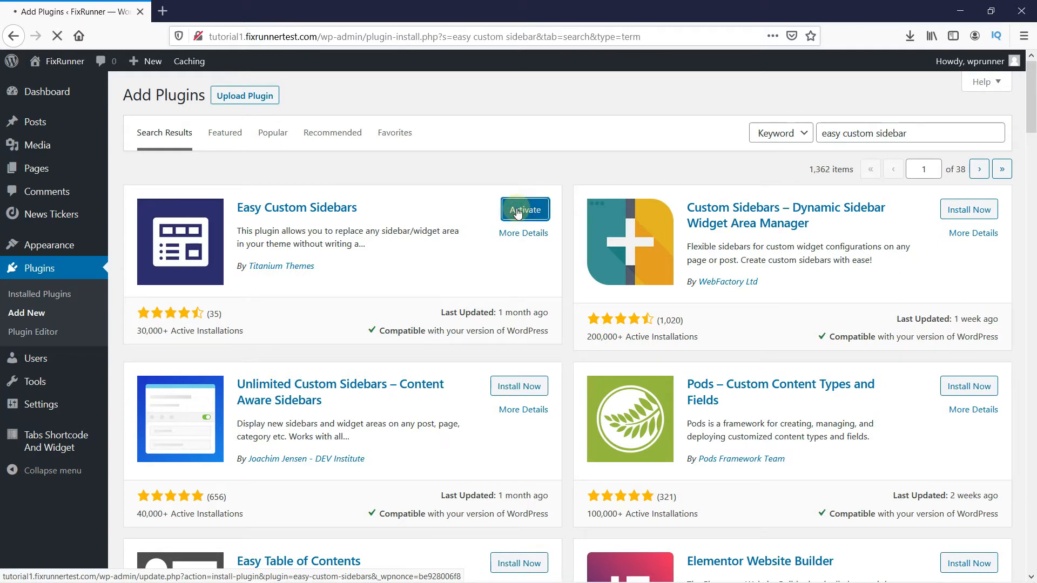
left_click(525, 209)
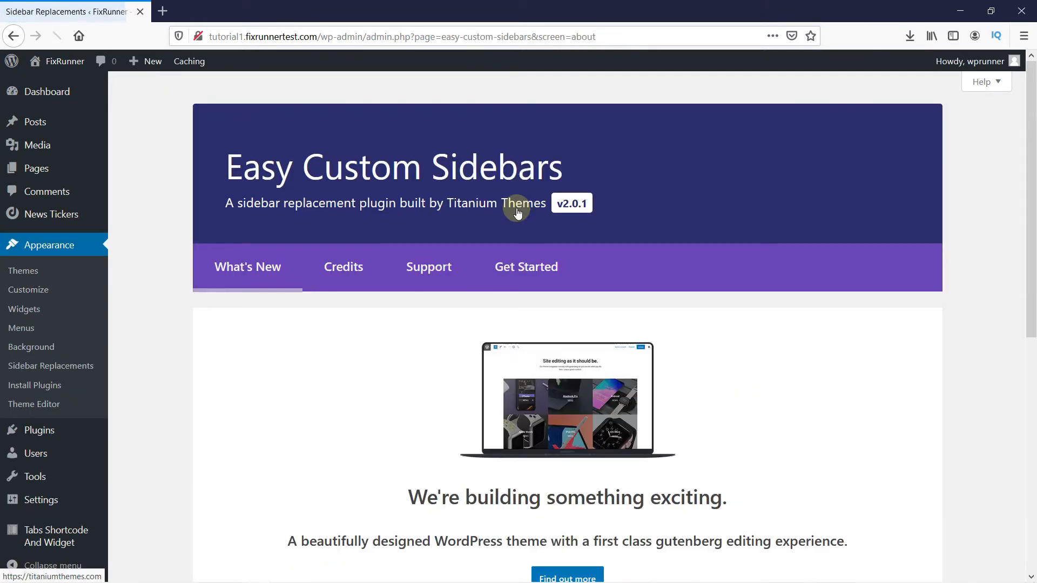
Go to Appearance > Sidebar Replacements to reach the new-sidebar form.
left_click(428, 267)
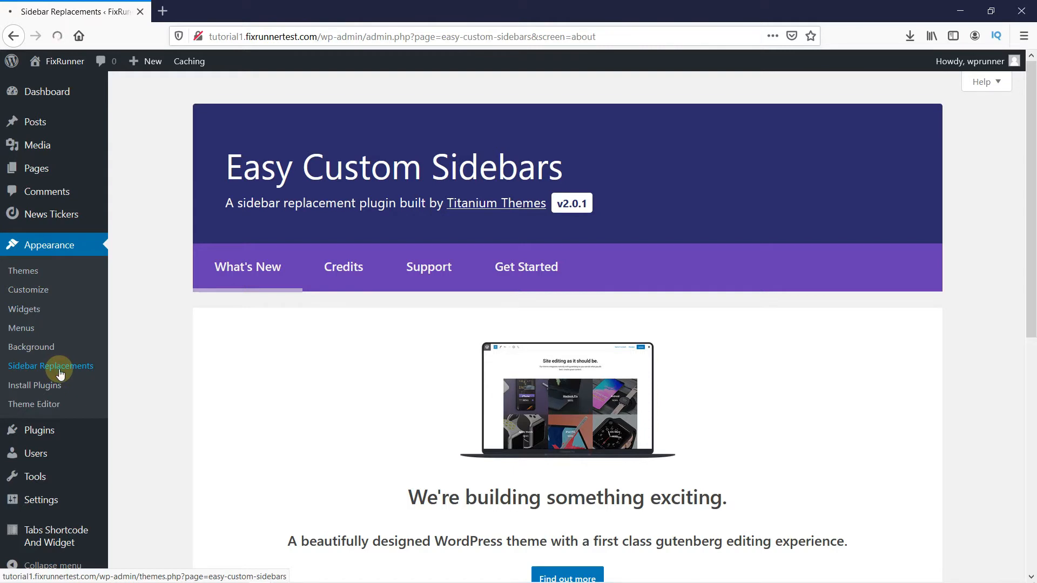
left_click(52, 365)
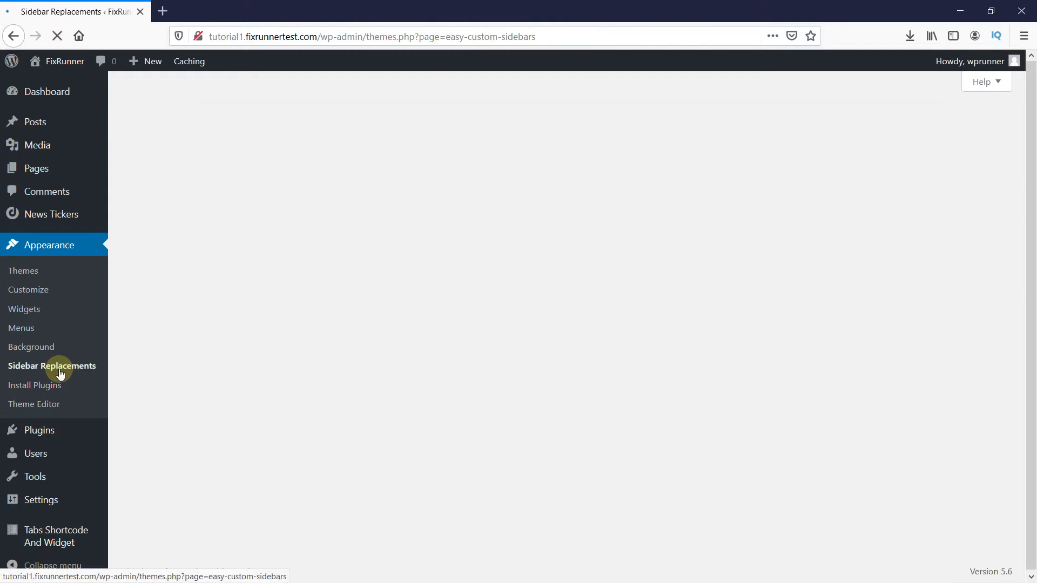
left_click(60, 366)
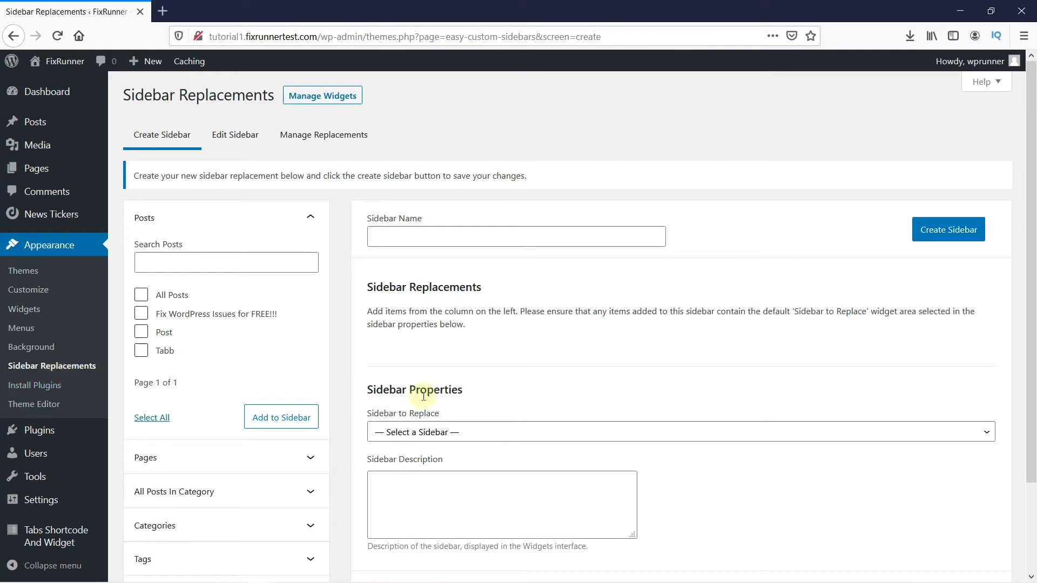
mouse_move(448, 245)
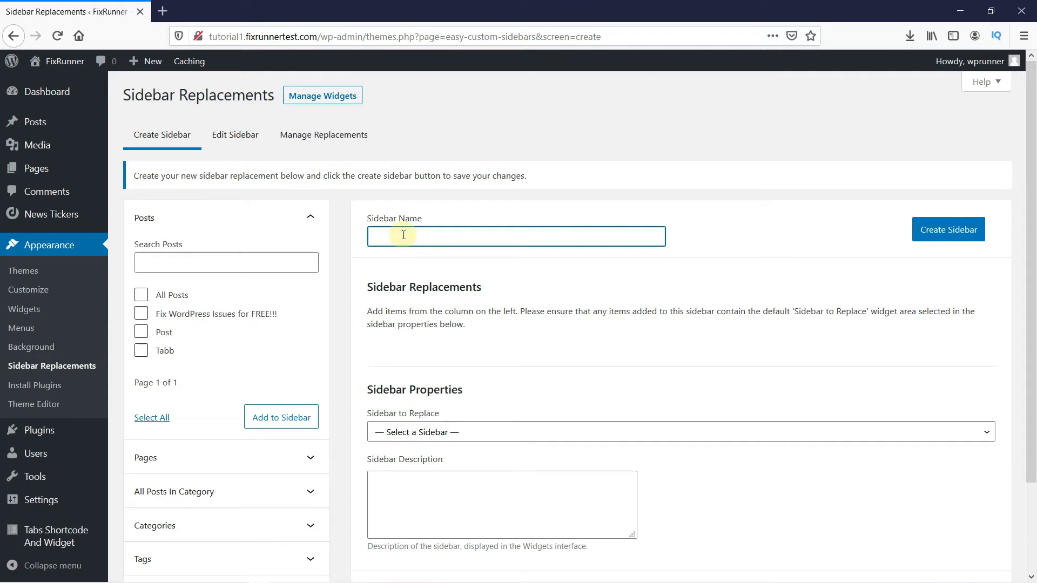
Name the new sidebar 'Sidebar for posts' and create it.
type("Sidebar for posts")
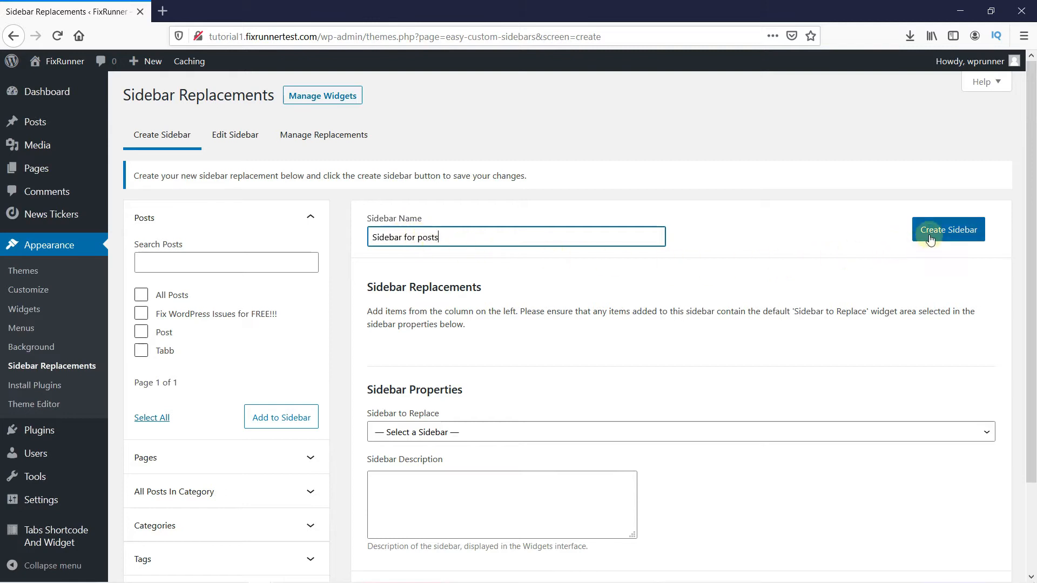
left_click(948, 229)
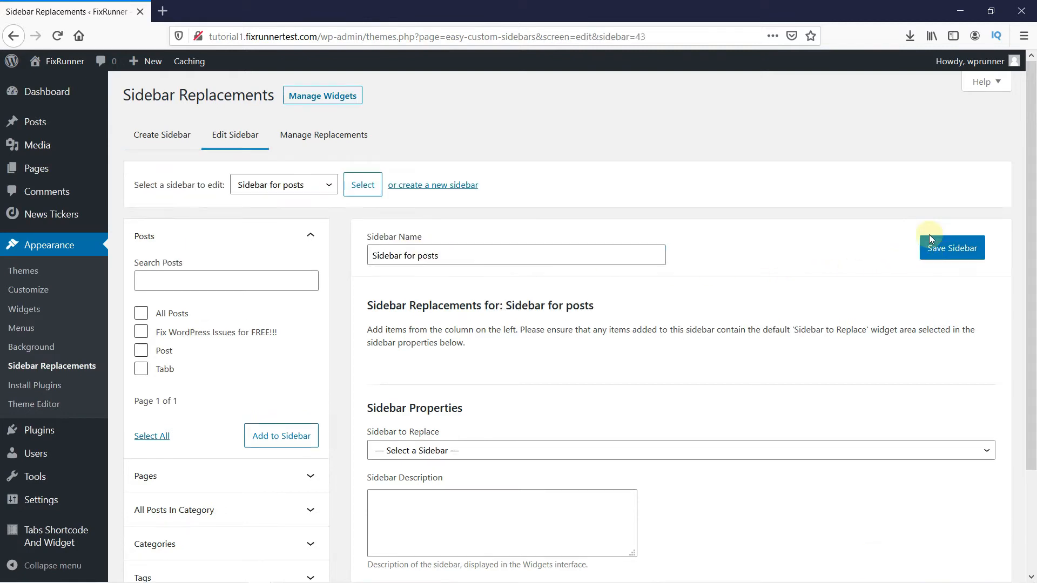
left_click(951, 248)
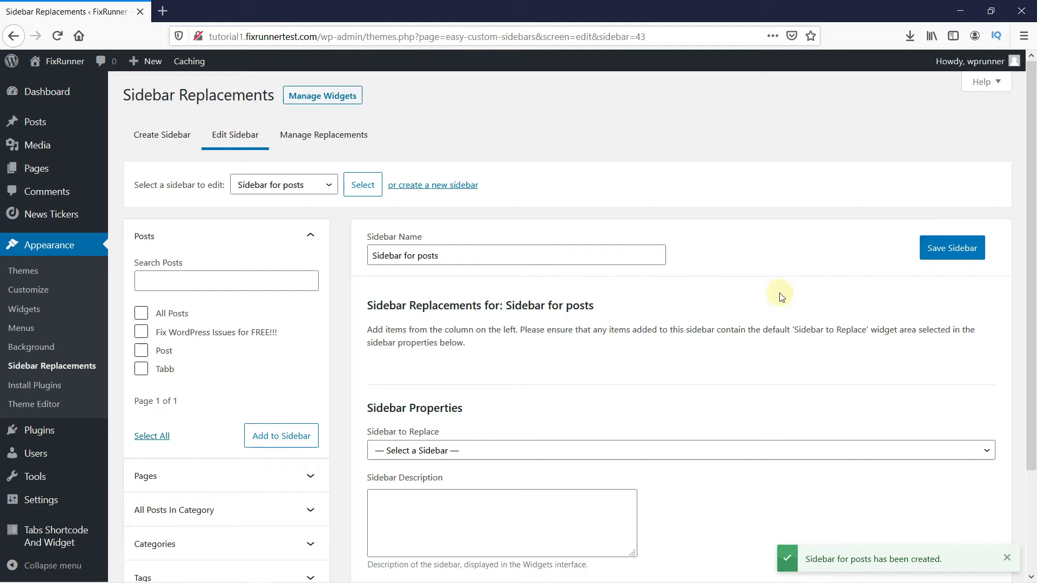
mouse_move(309, 327)
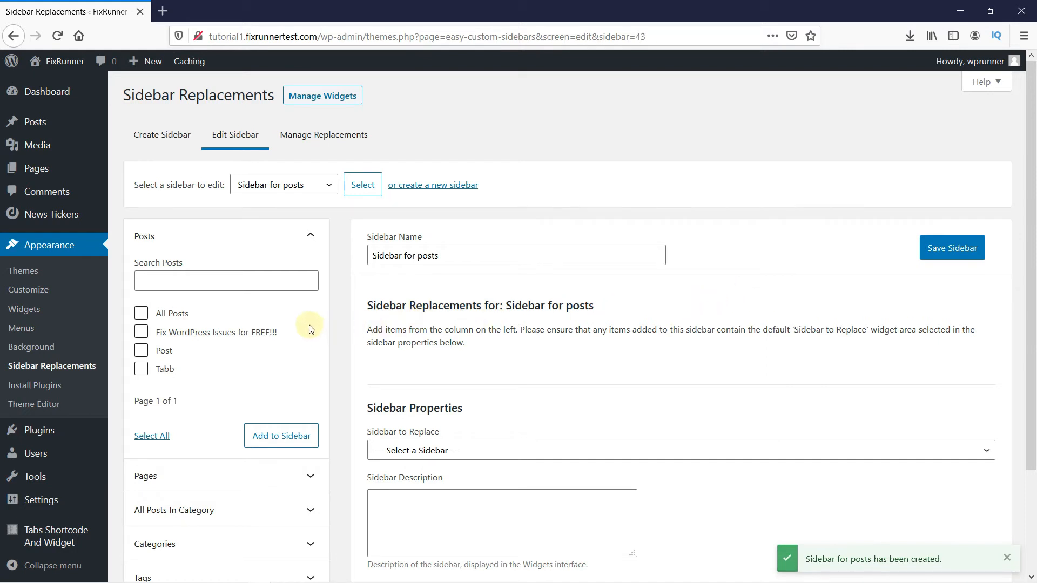
mouse_move(291, 336)
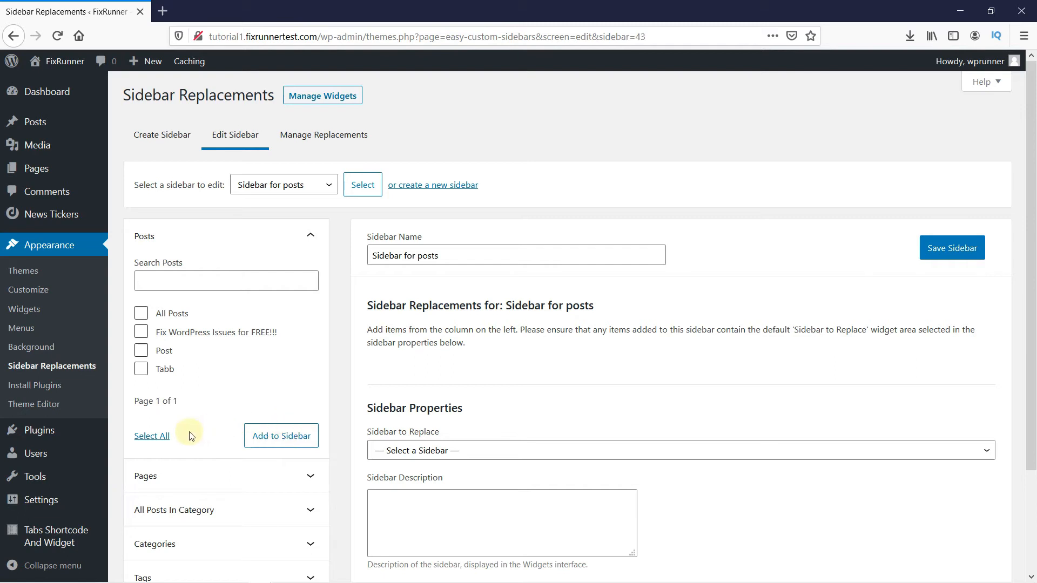
mouse_move(144, 251)
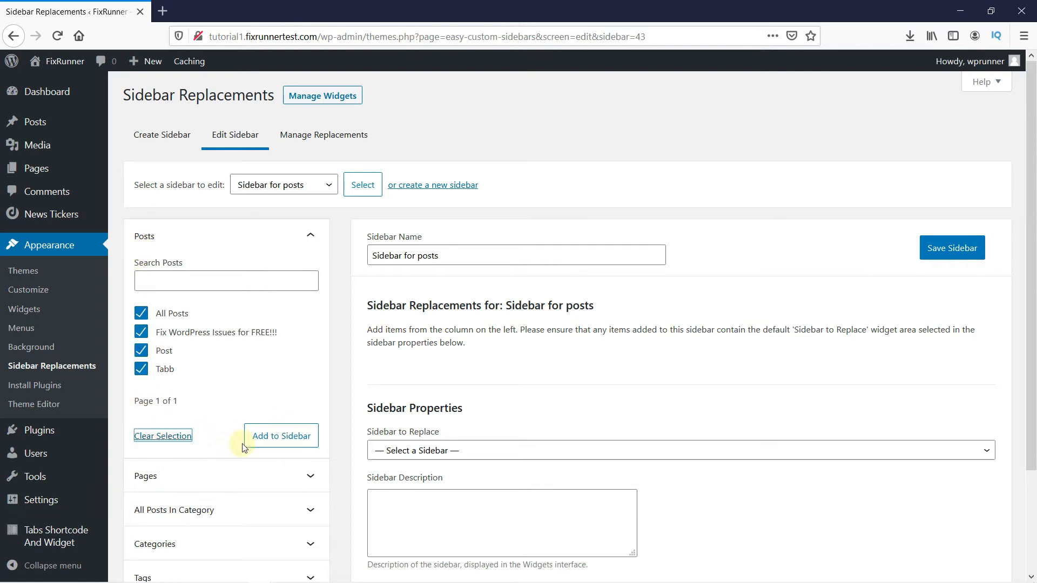
Add all checked posts (All Posts, Fix WordPress Issues, Post, Tabb) to the sidebar.
left_click(281, 436)
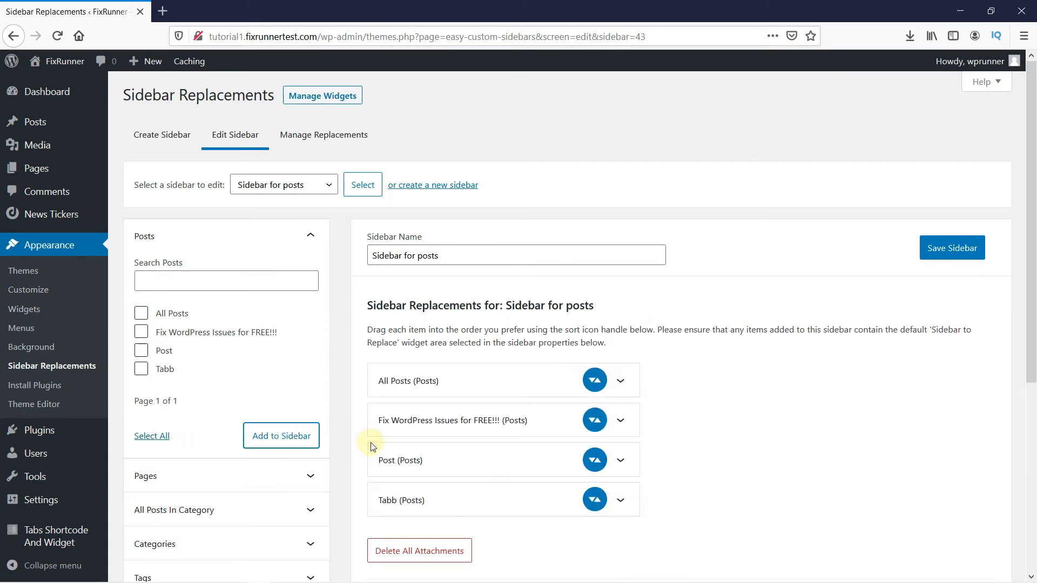
scroll("down", 3)
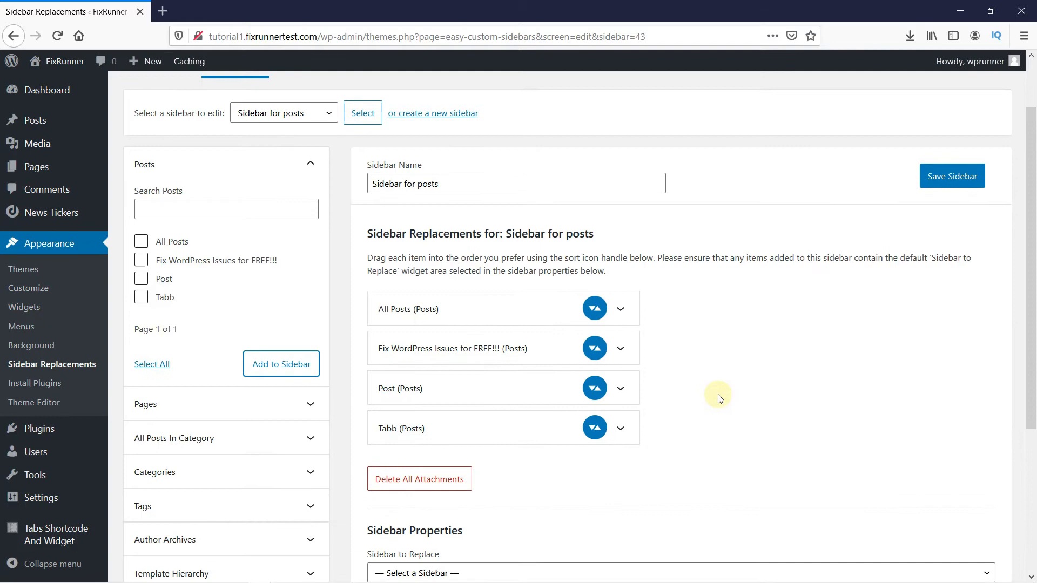
Choose Right Sidebar as the sidebar to replace and save the sidebar.
scroll("down", 3)
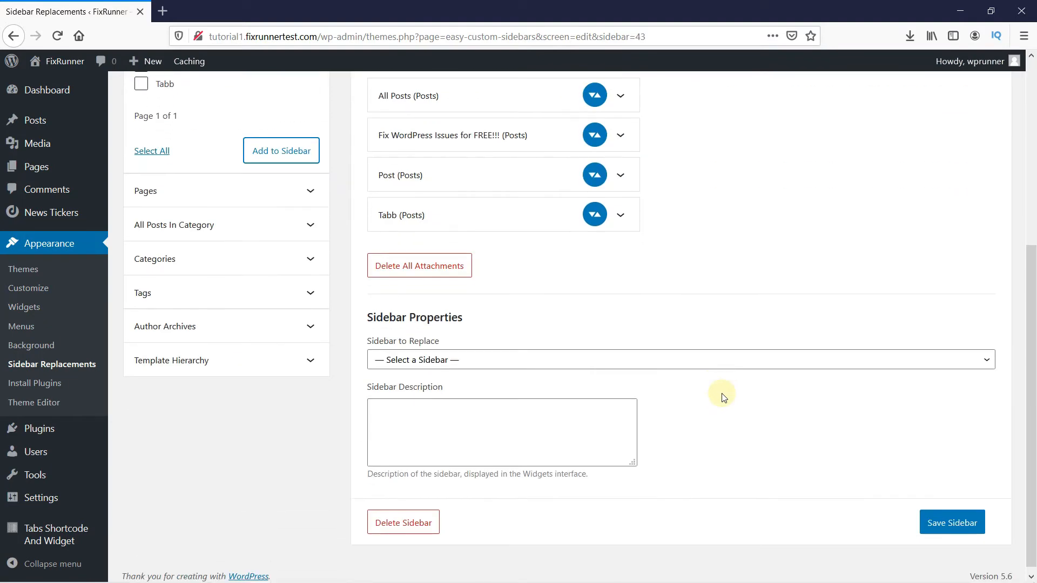
mouse_move(435, 363)
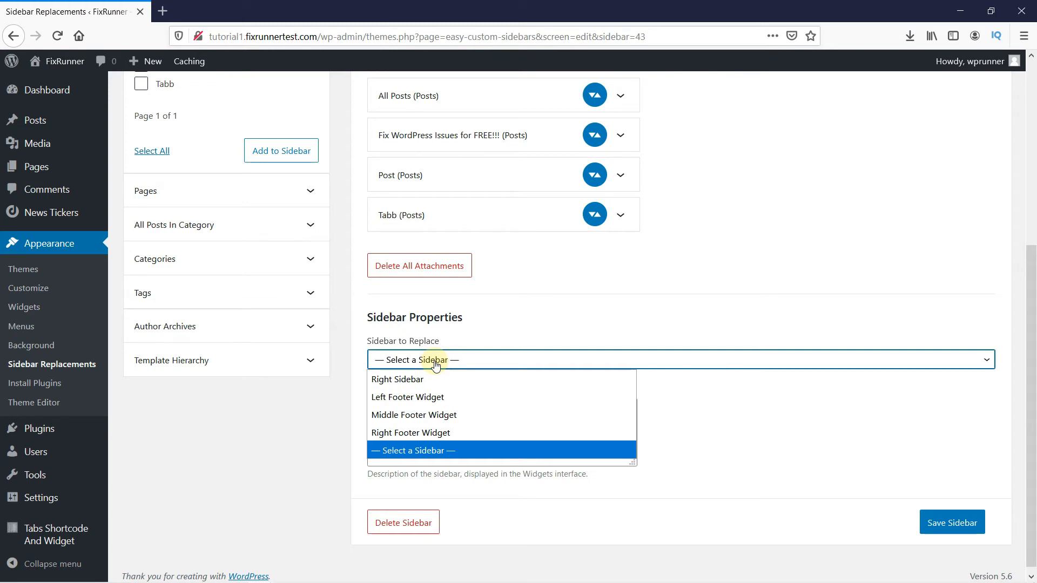
mouse_move(422, 383)
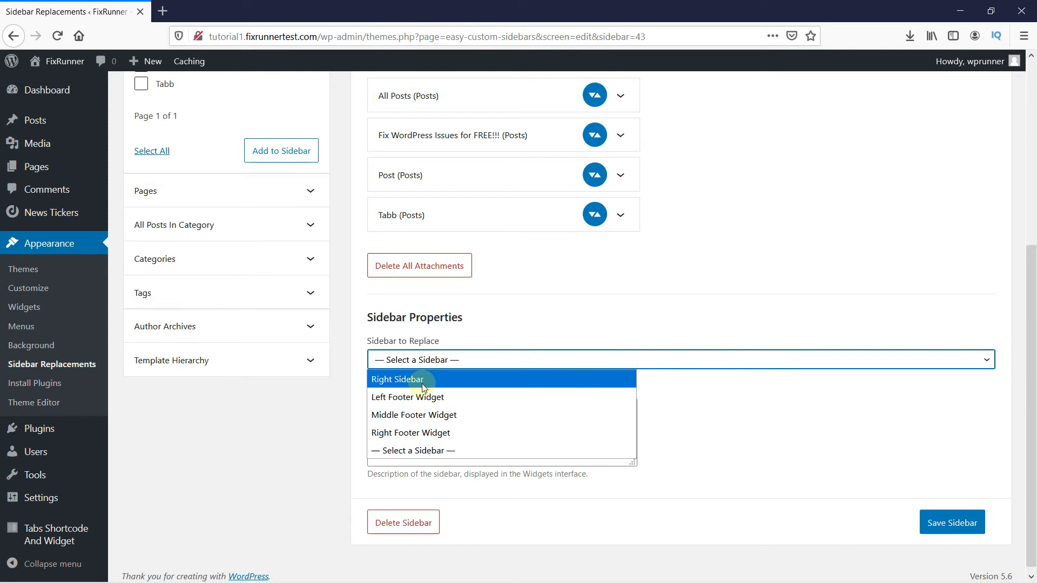
left_click(412, 379)
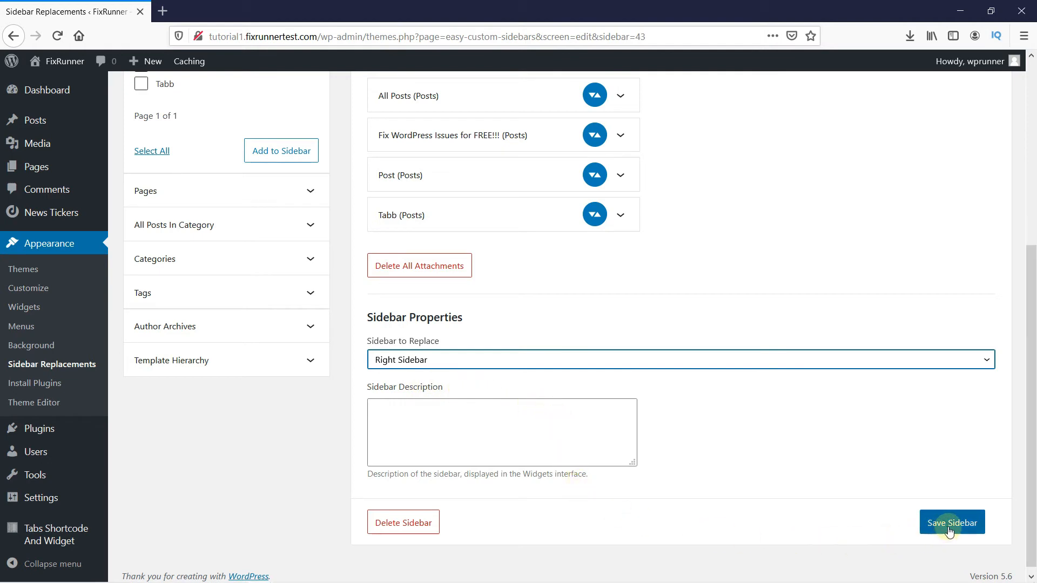
left_click(952, 522)
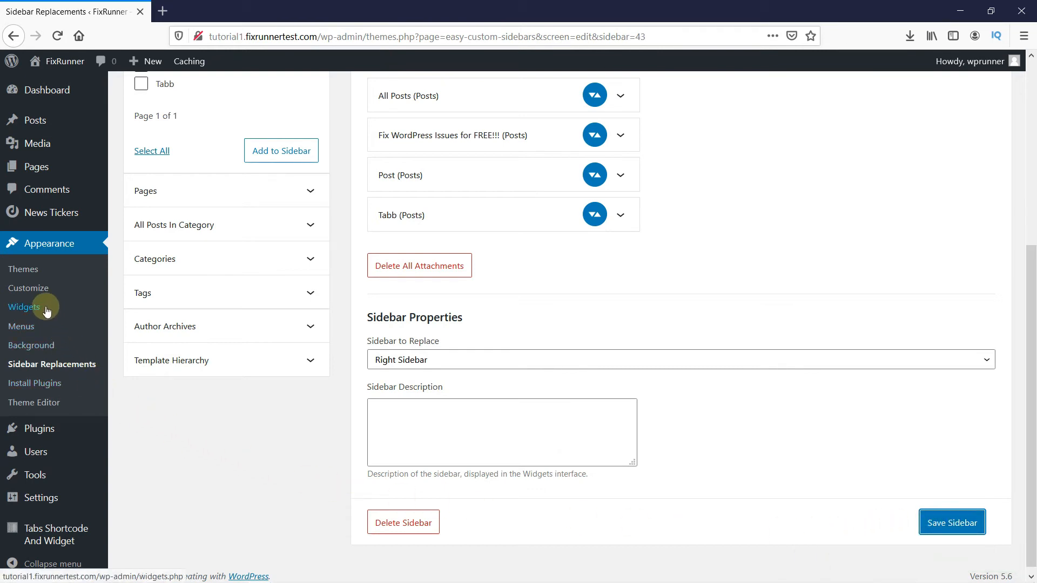
left_click(952, 522)
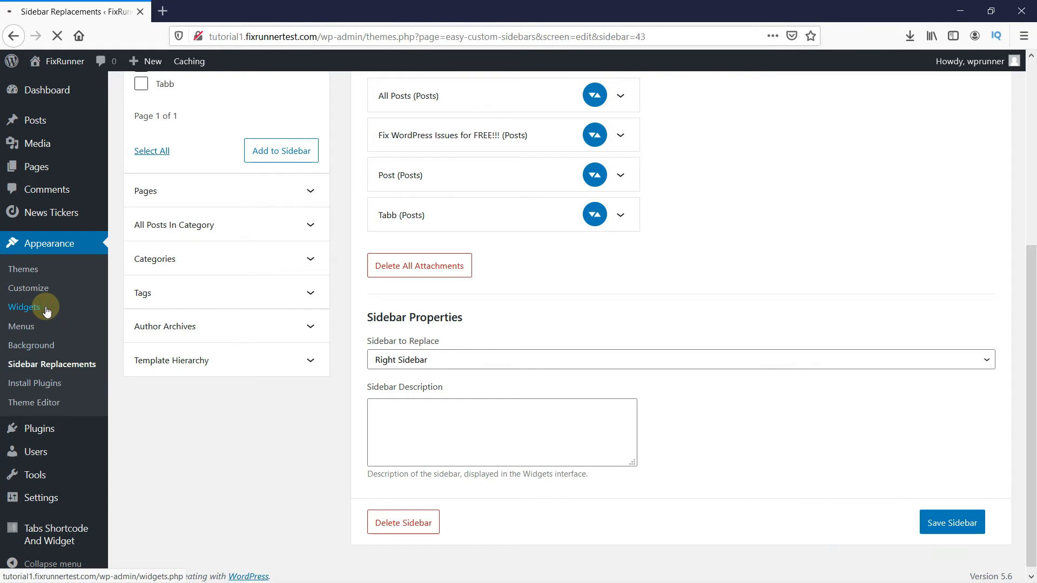
Add Search and Recent Comments to Sidebar for posts and expand Right Sidebar to compare.
left_click(24, 306)
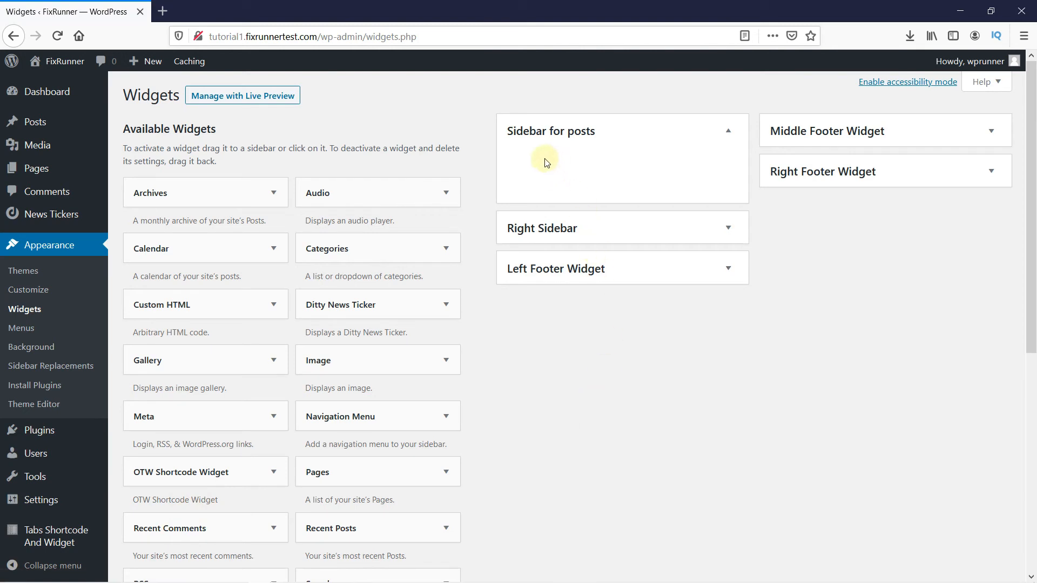
mouse_move(553, 150)
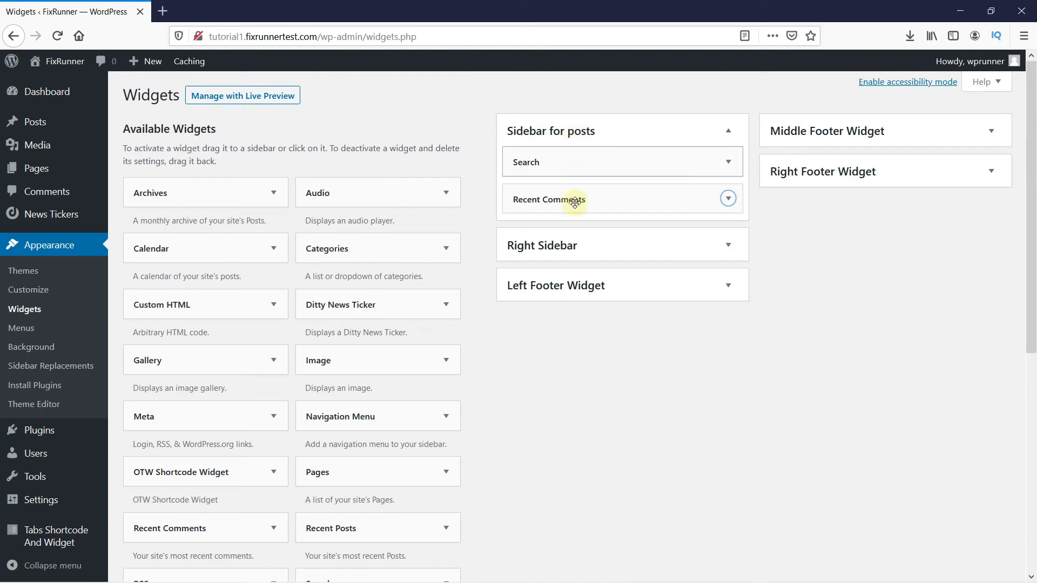
left_click(727, 245)
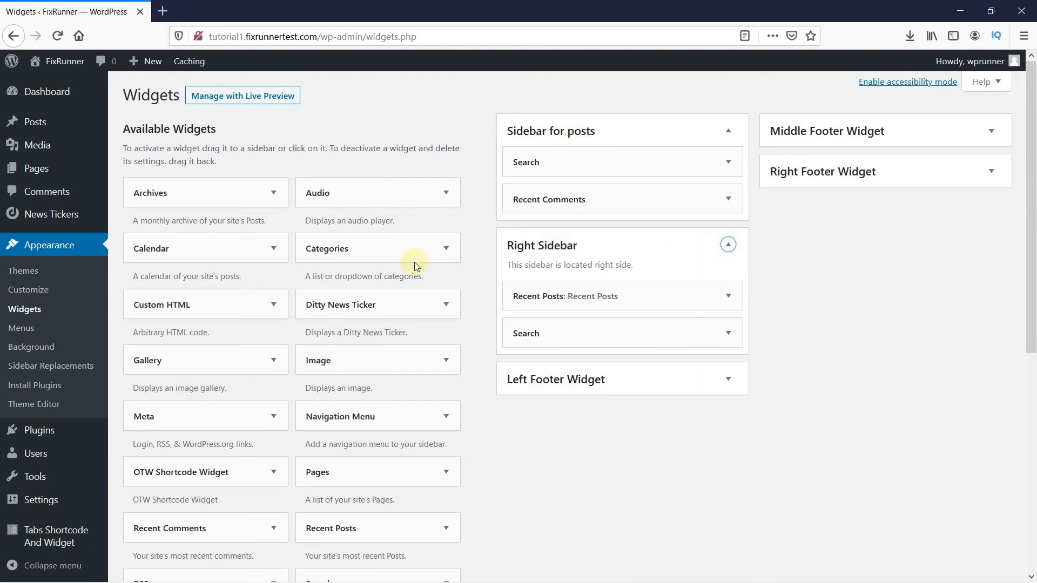
left_click(53, 61)
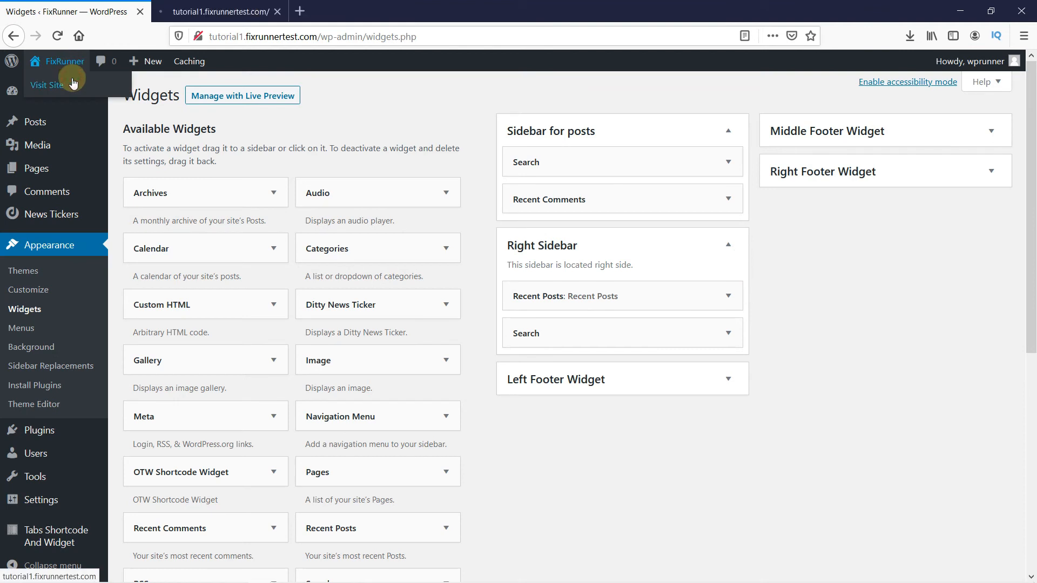
Visit the live site and scroll the front page to check the sidebars.
left_click(46, 85)
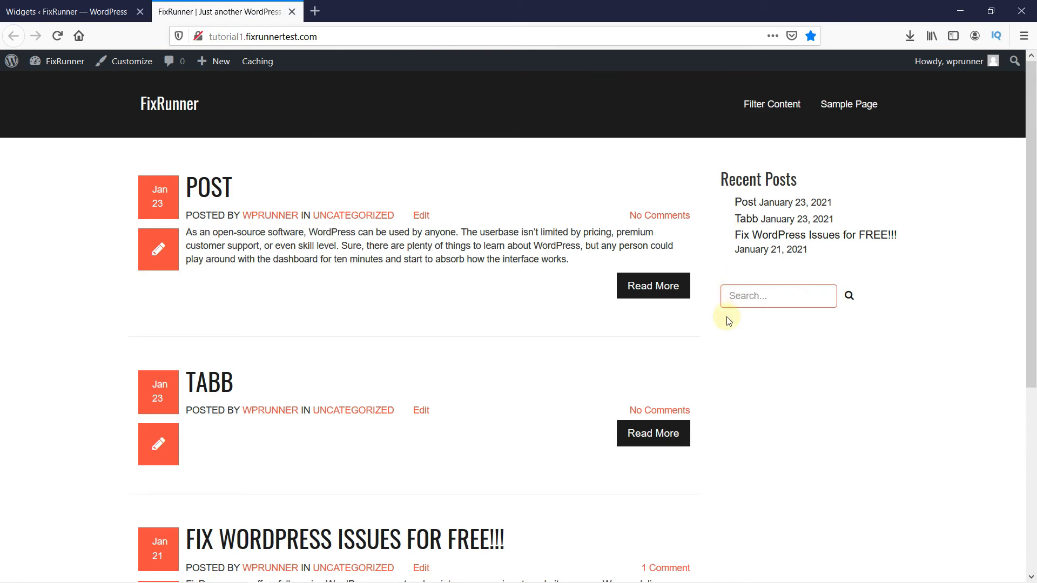
scroll("down", 3)
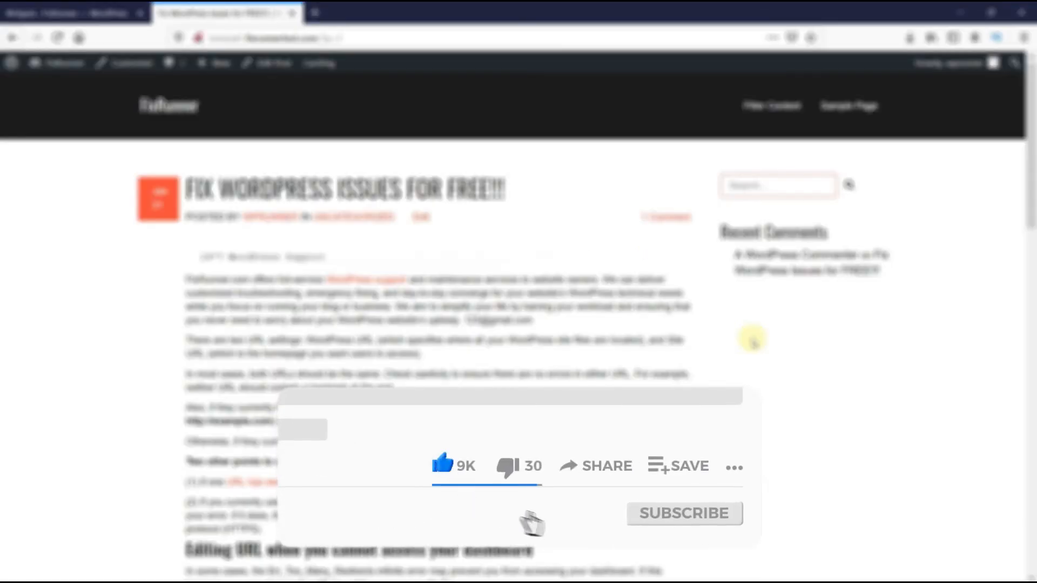
left_click(684, 513)
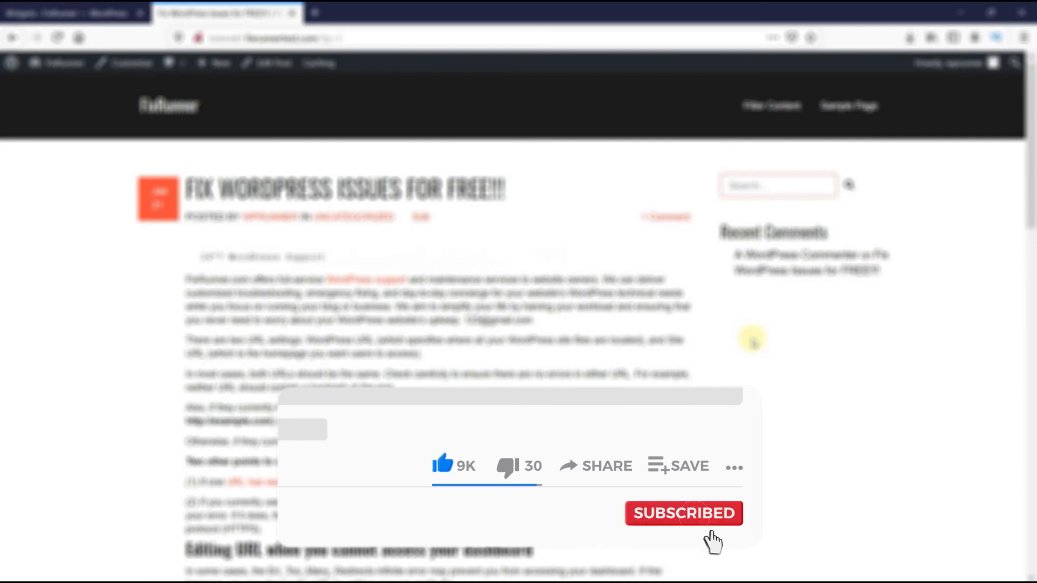